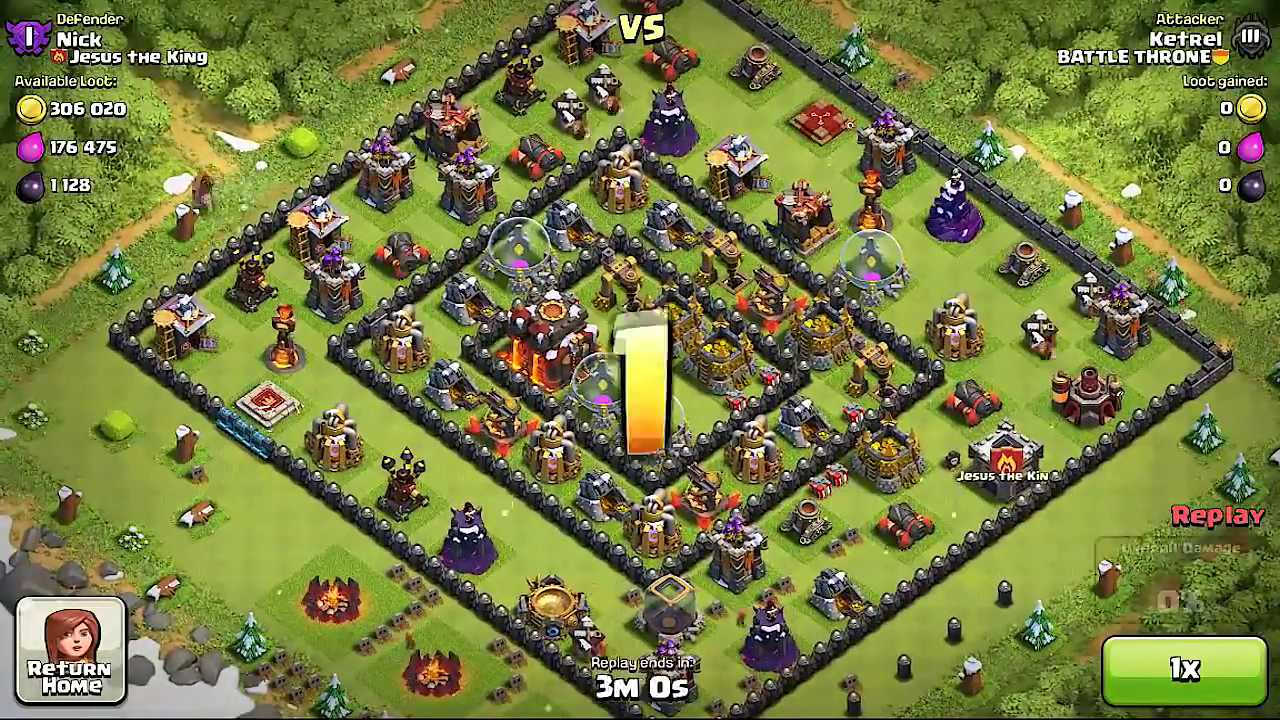
# Step: Exit the Clash of Clans replay and launch Cydia from the home screen
pyautogui.click(1188, 665)
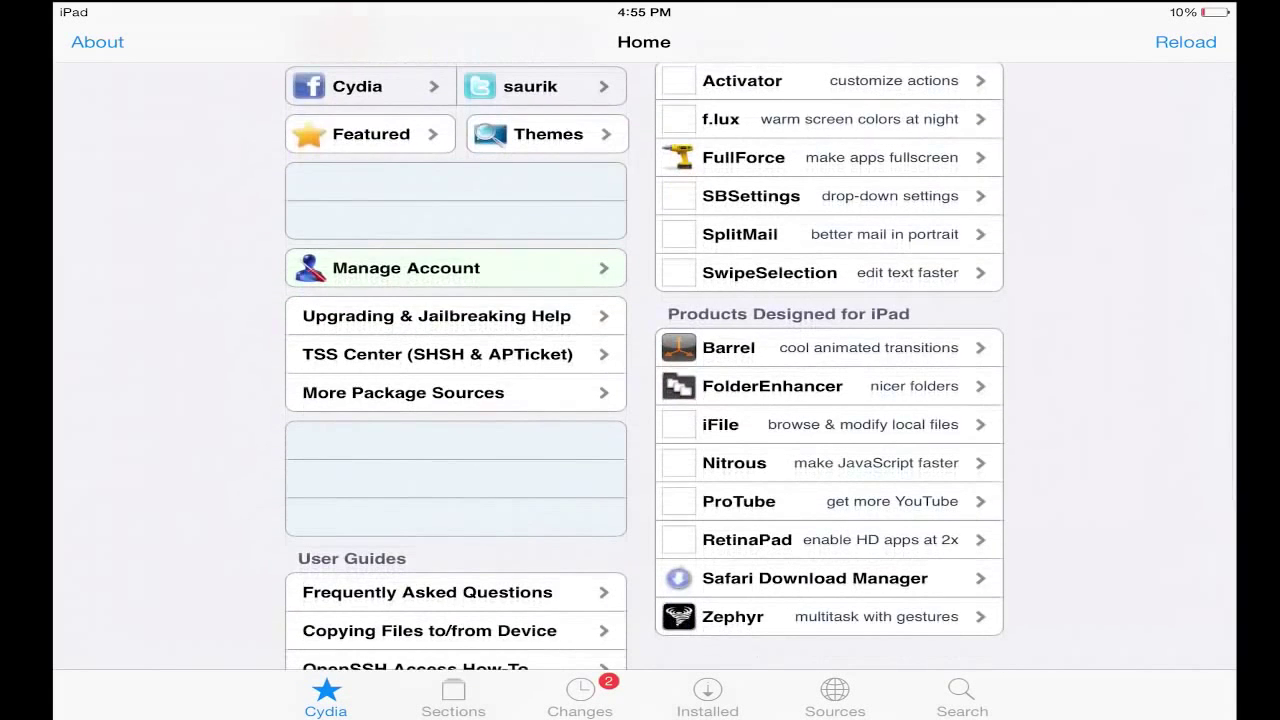
# Step: Search Cydia for 'Displ', confirm Display Recorder 1.3.9 is installed, then return home
pyautogui.click(960, 697)
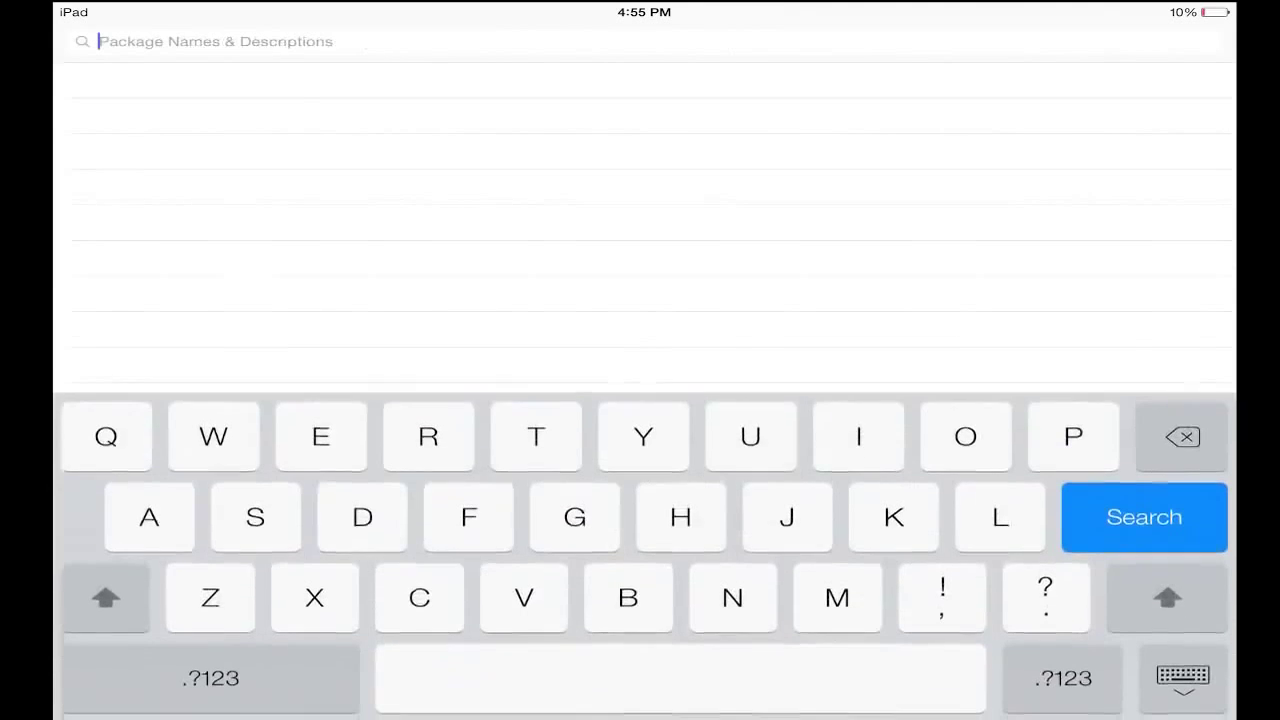
pyautogui.write('Displ')
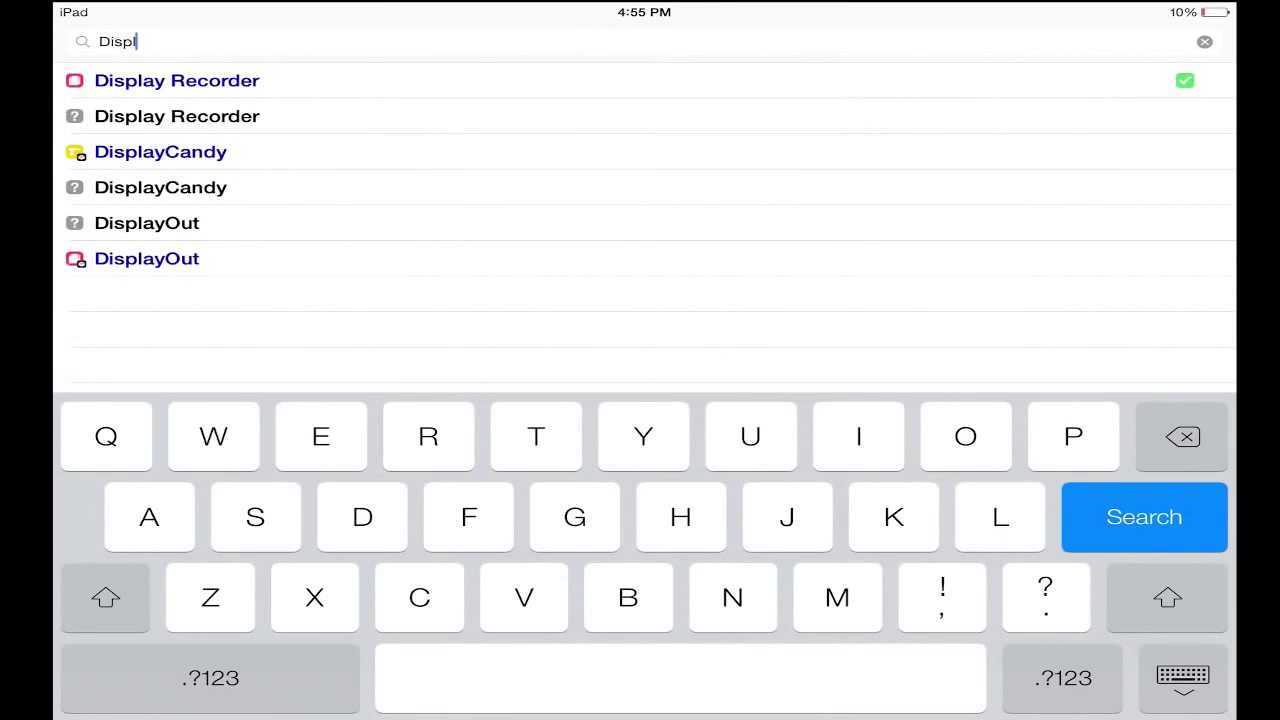
pyautogui.click(176, 80)
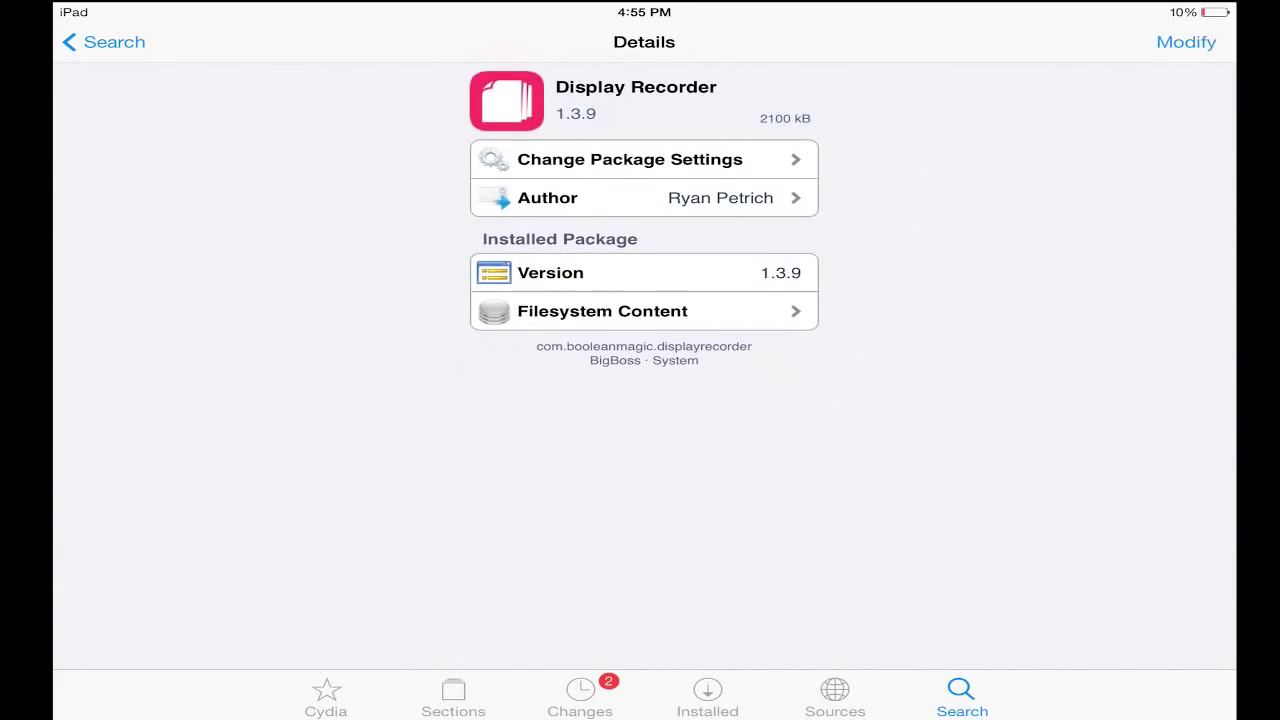
pyautogui.press('home')
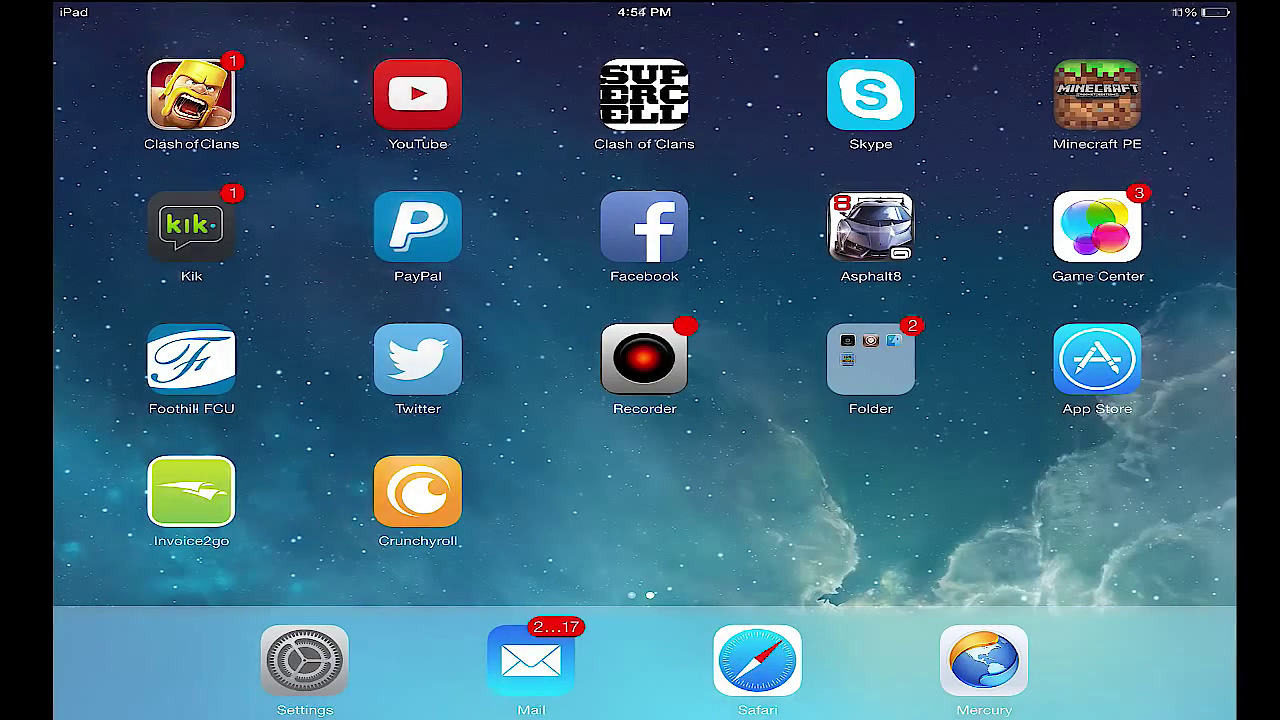
# Step: Open Display Recorder's page in iOS Settings and scroll through its options
pyautogui.click(304, 660)
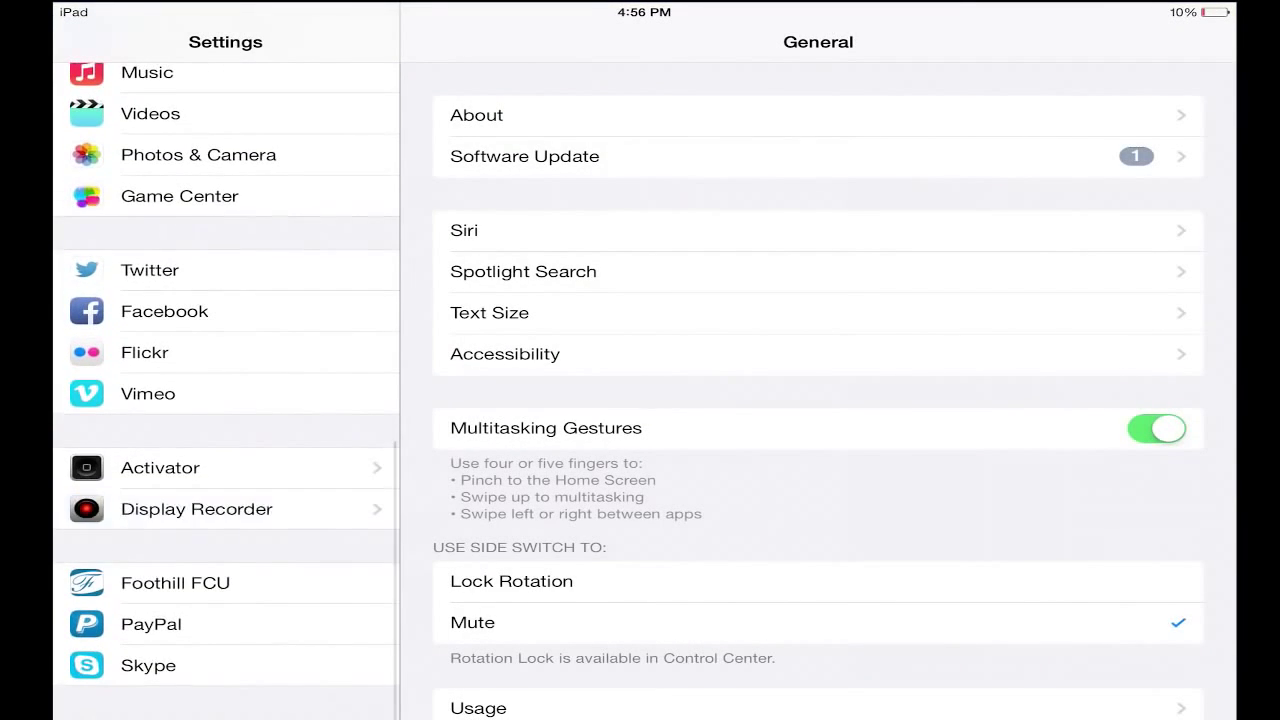
pyautogui.click(196, 508)
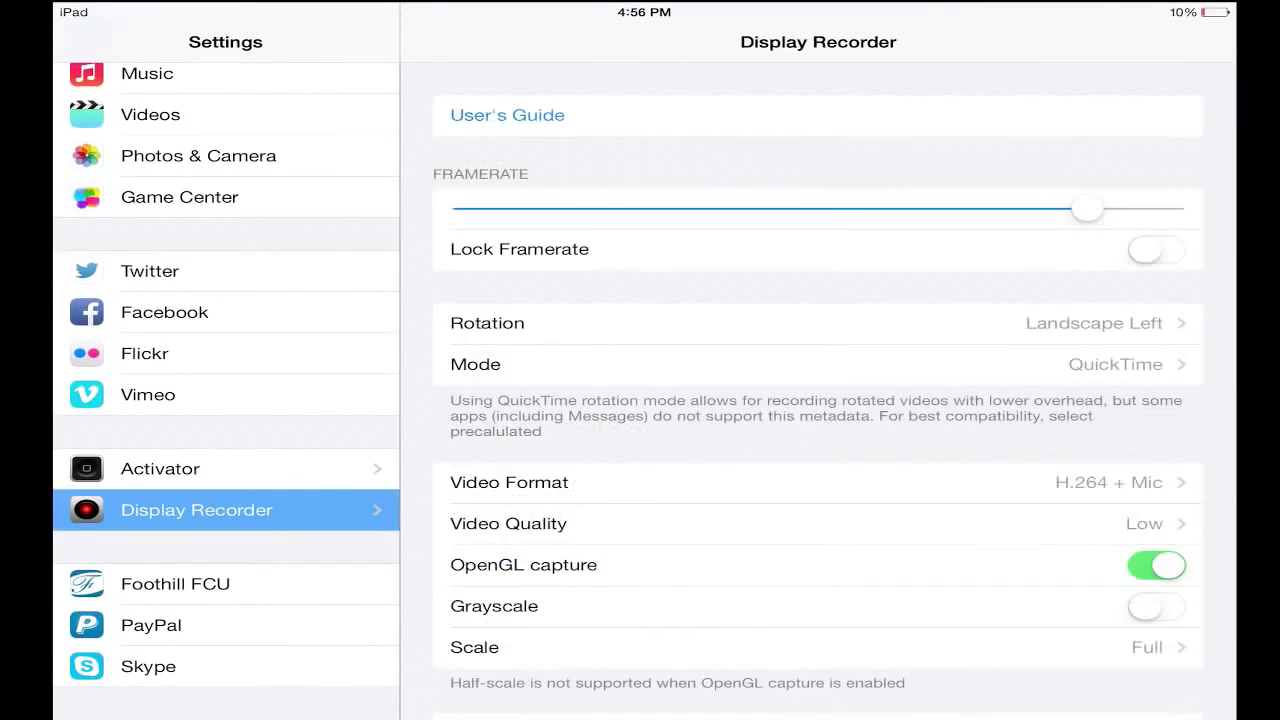
pyautogui.scroll(-3)
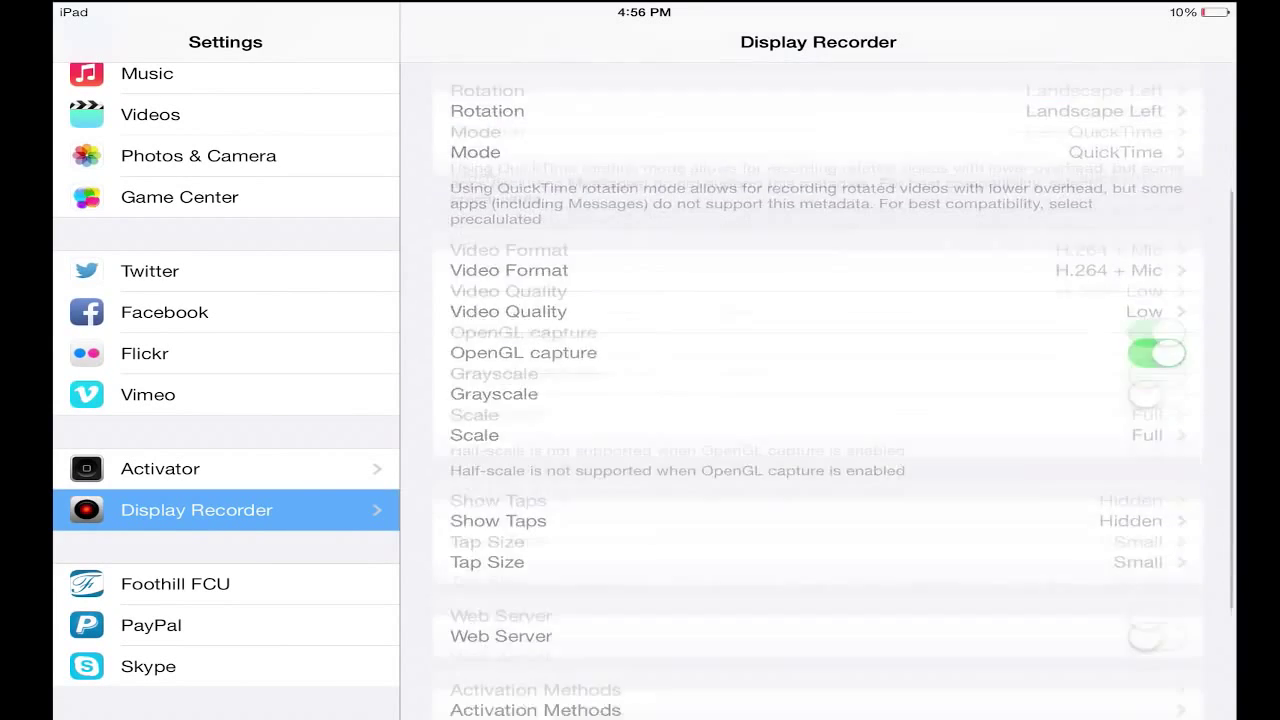
pyautogui.scroll(3)
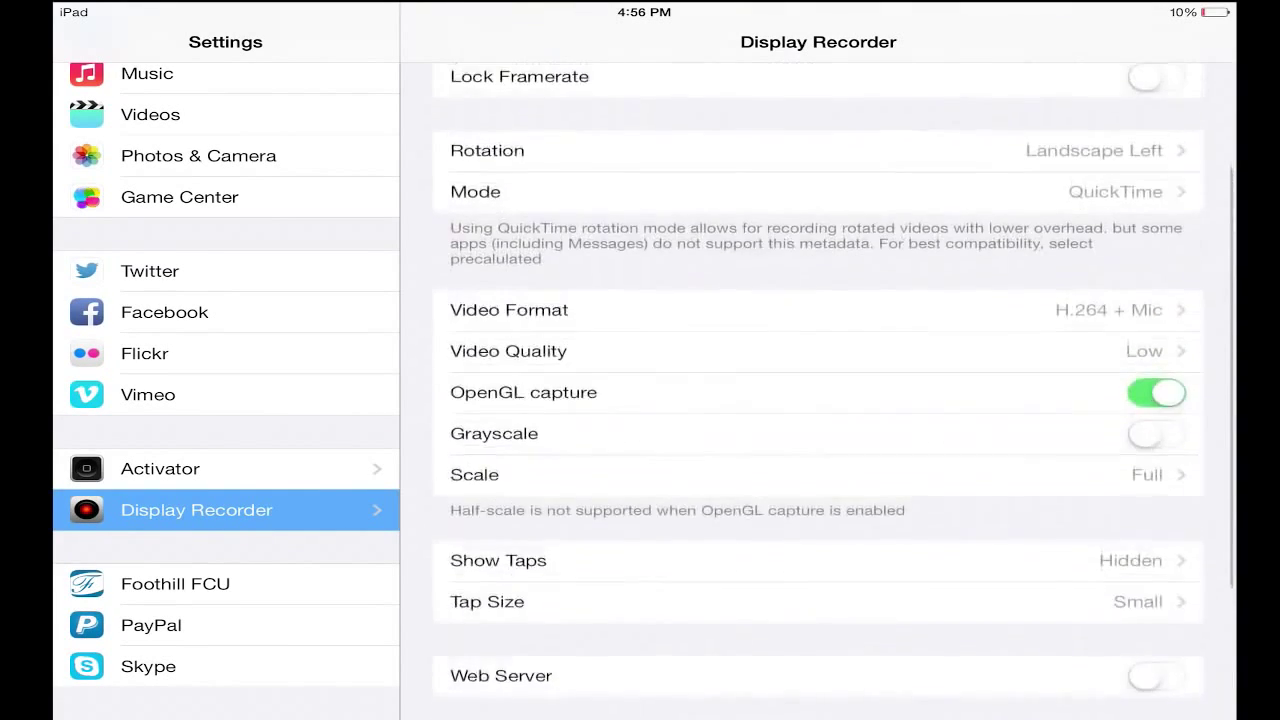
pyautogui.scroll(3)
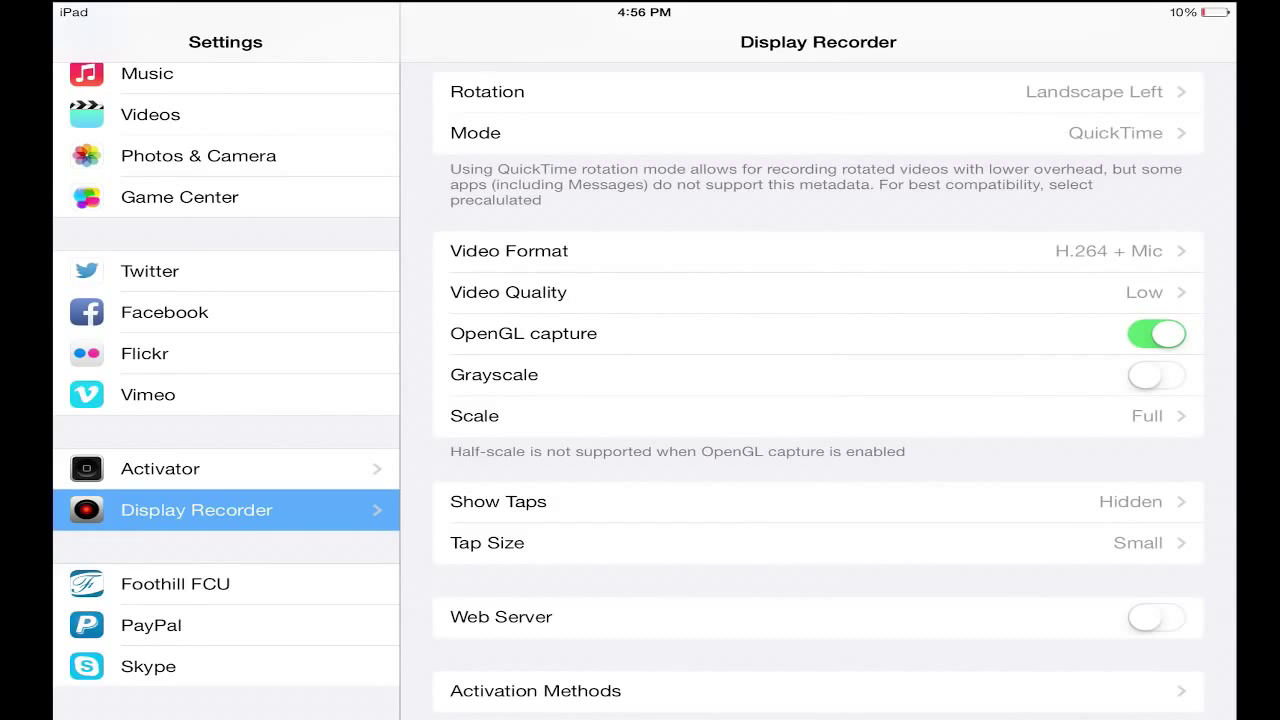
pyautogui.scroll(-3)
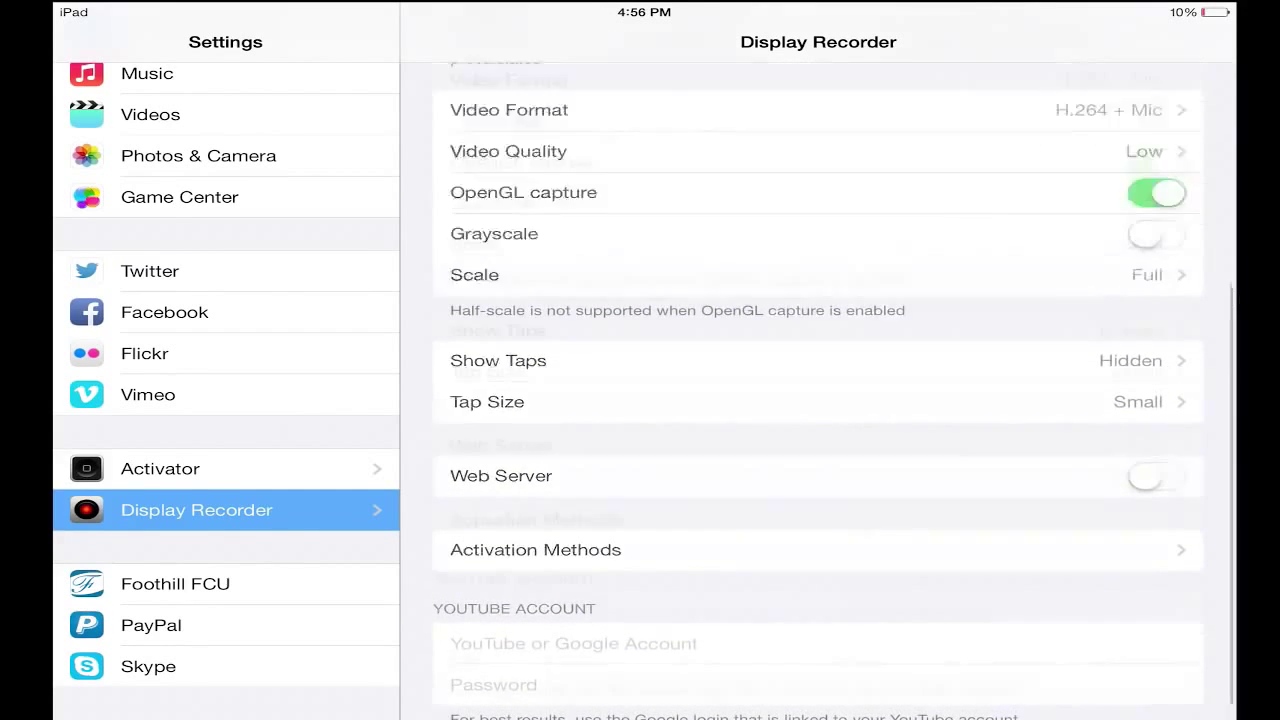
# Step: Check the Video Quality choices, keeping it at Low, and return to the home screen
pyautogui.click(818, 151)
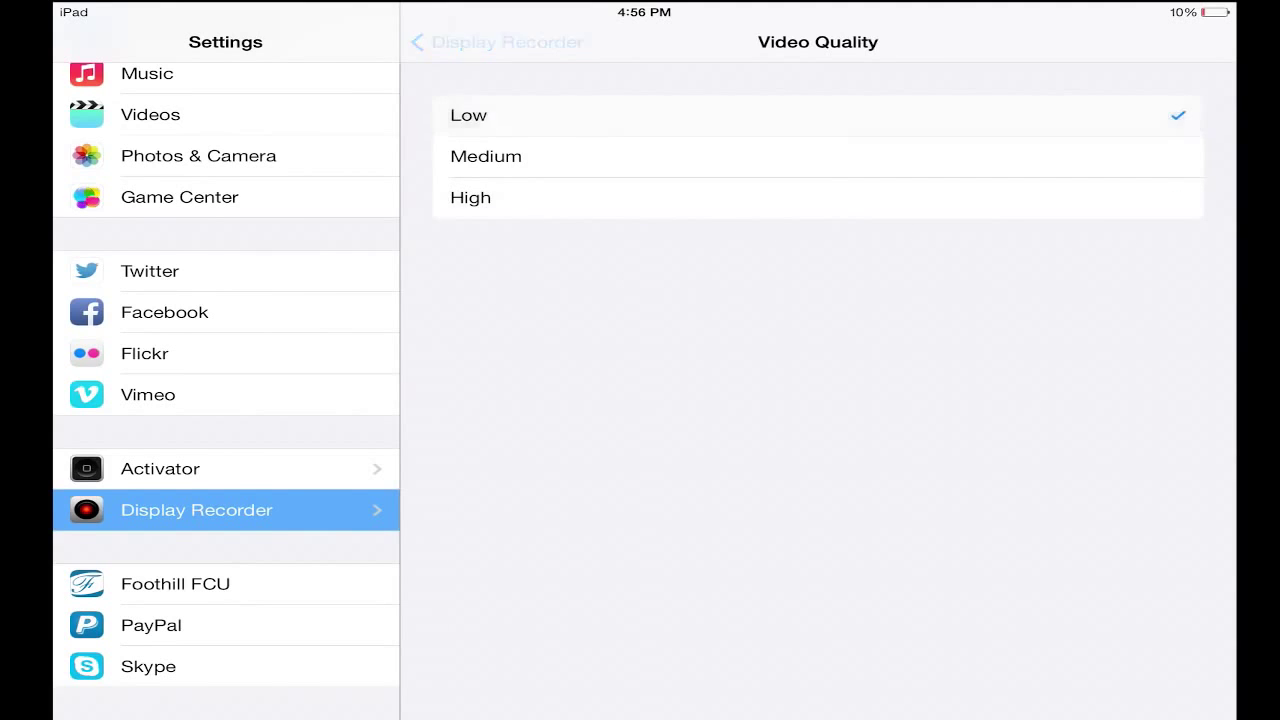
pyautogui.click(495, 42)
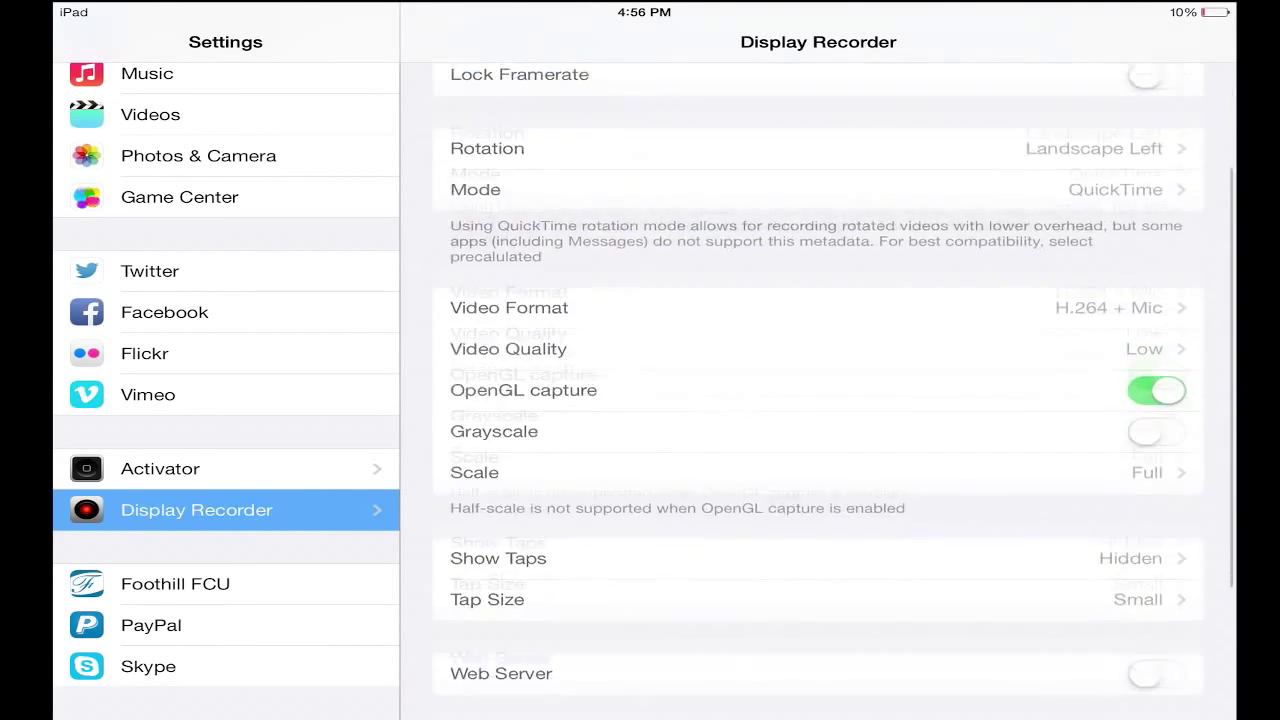
pyautogui.scroll(-3)
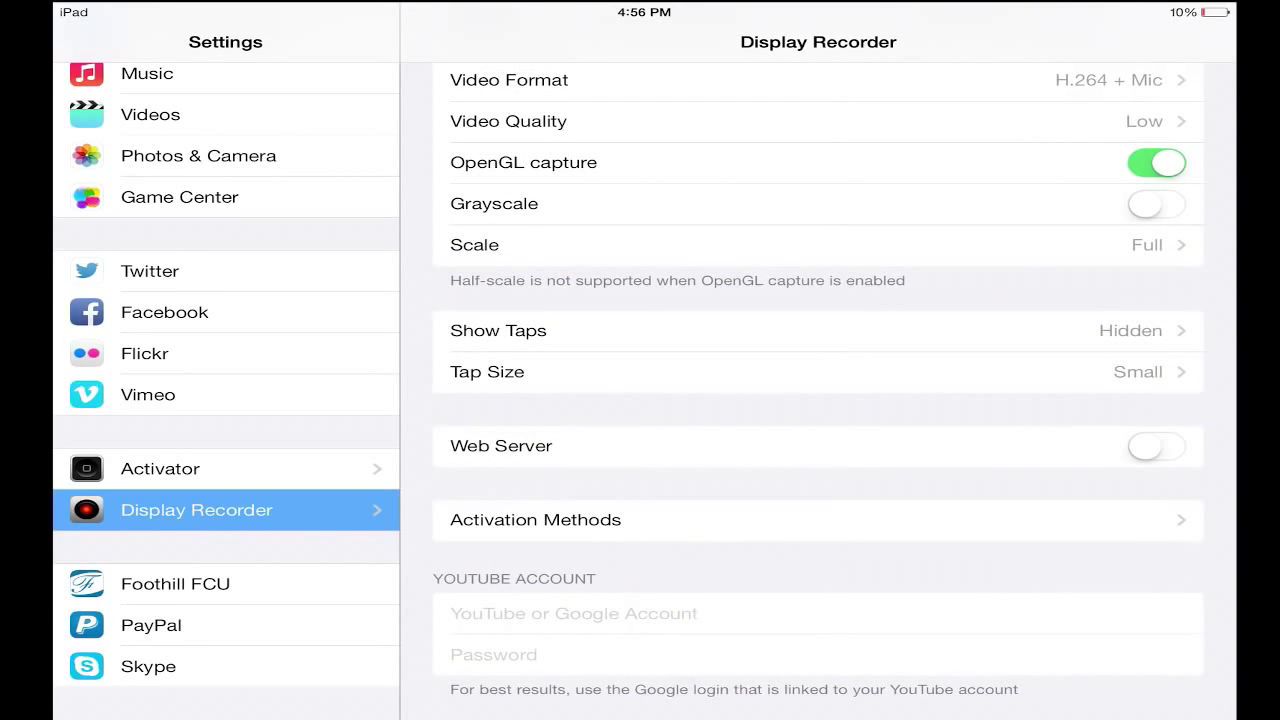
pyautogui.scroll(3)
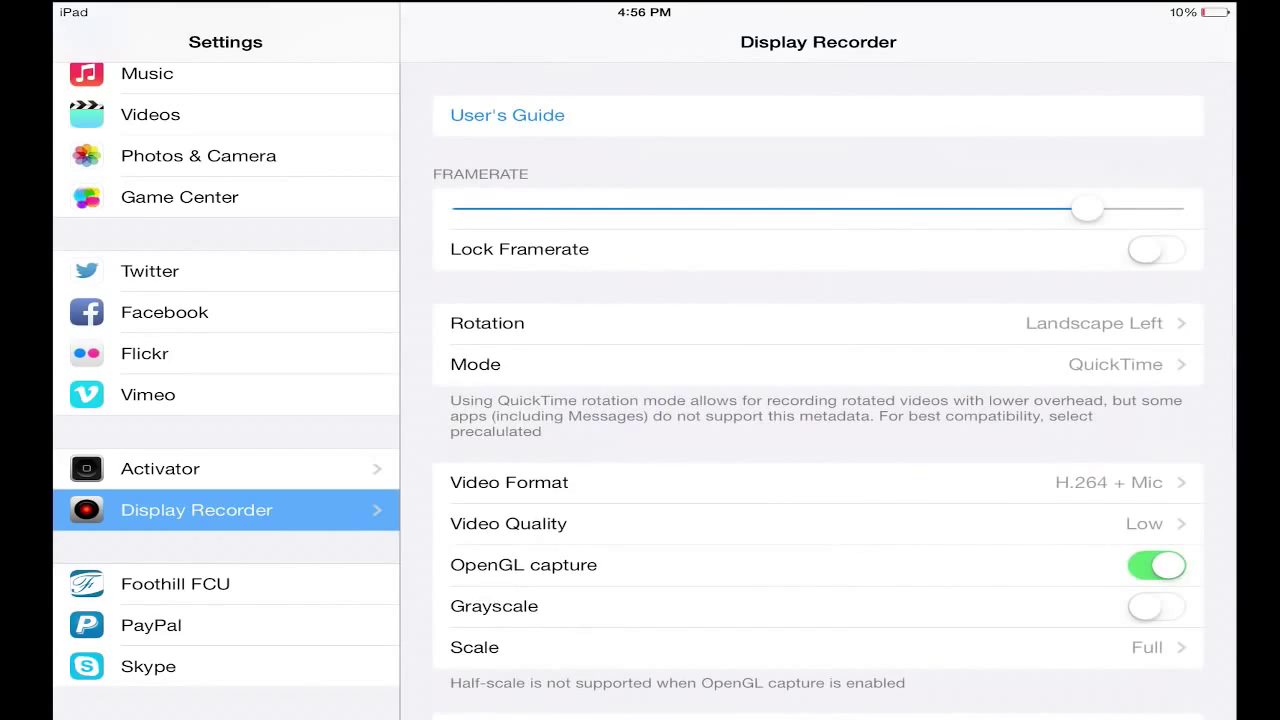
pyautogui.press('home')
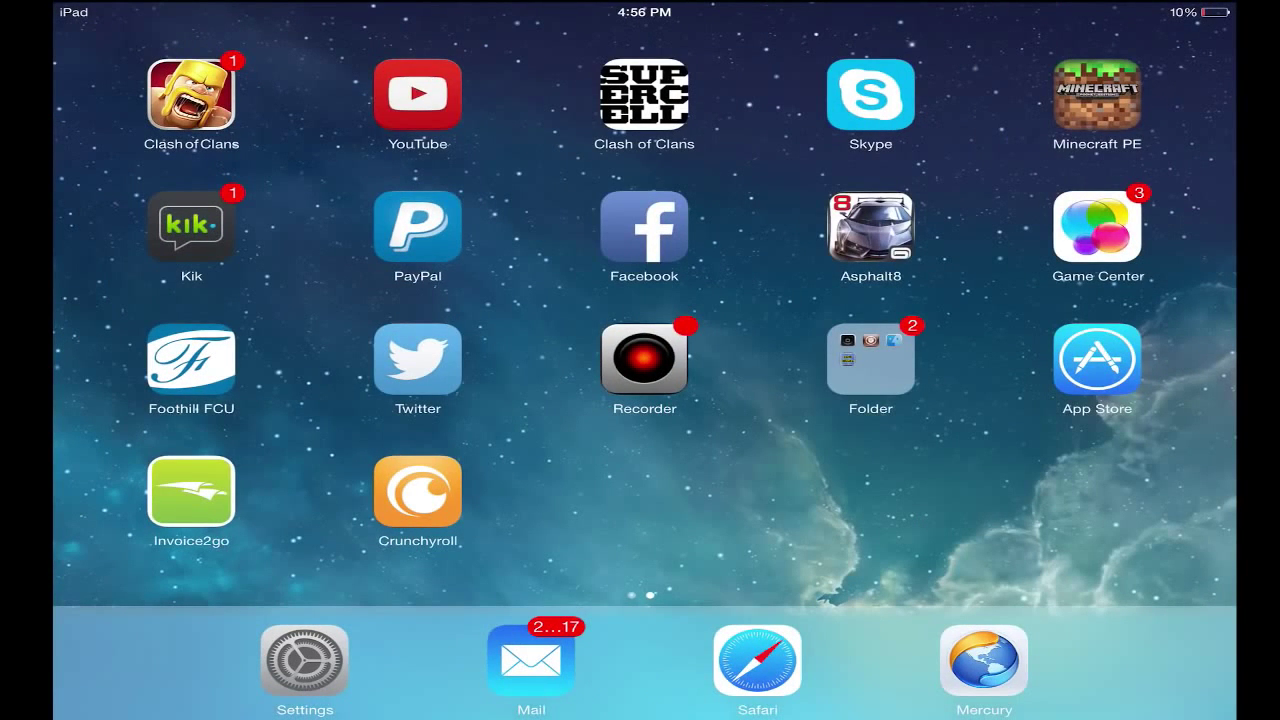
# Step: Record a clip with the Recorder app, then bring up the iPad's Internal Storage on the PC
pyautogui.click(644, 357)
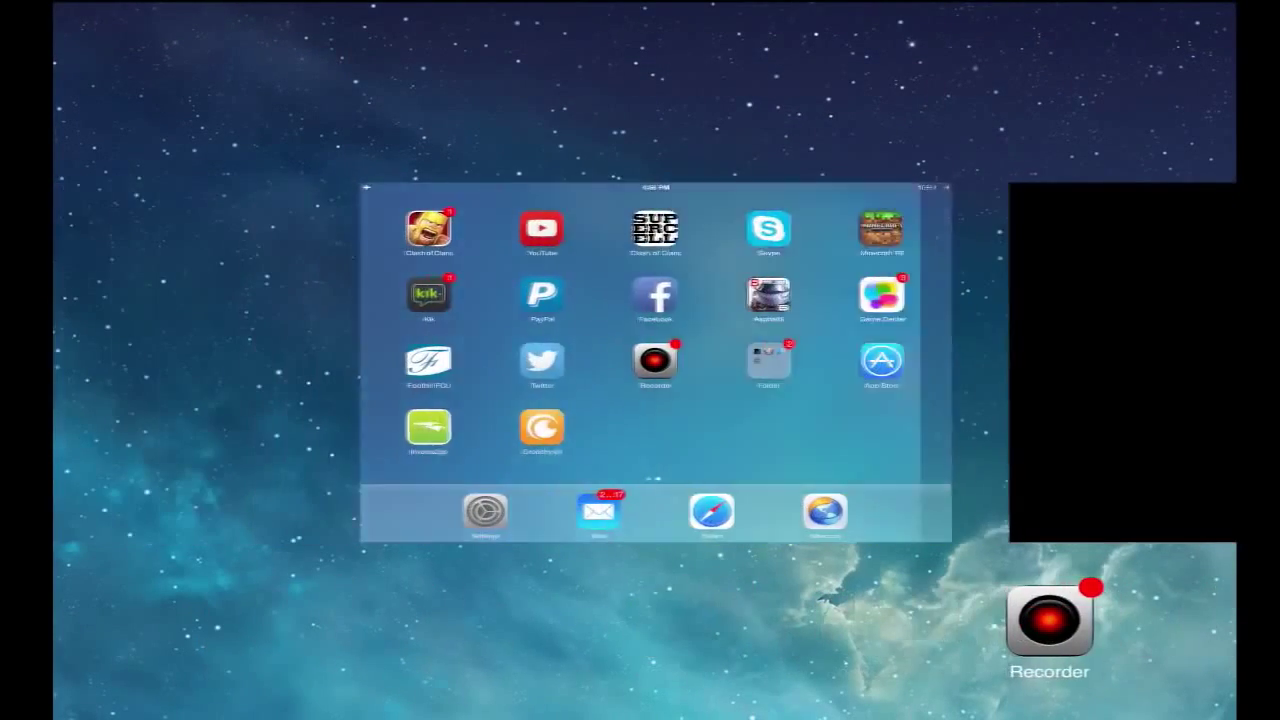
pyautogui.click(655, 360)
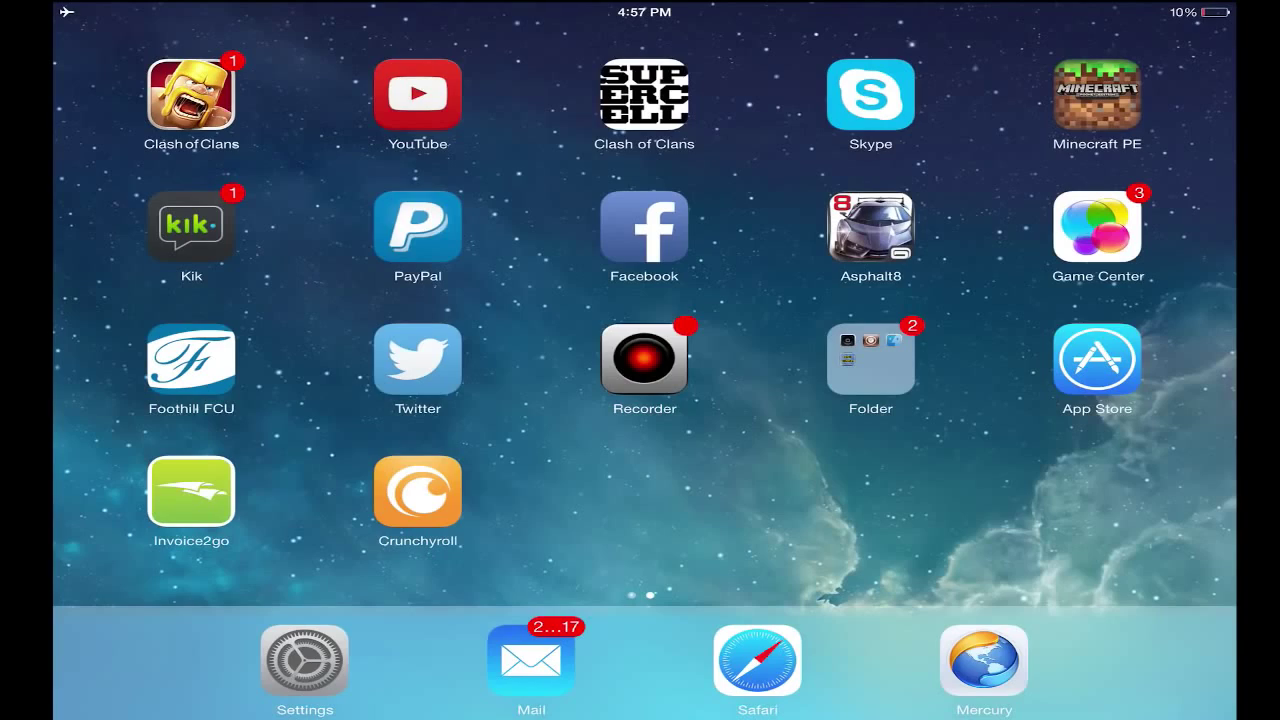
pyautogui.click(644, 357)
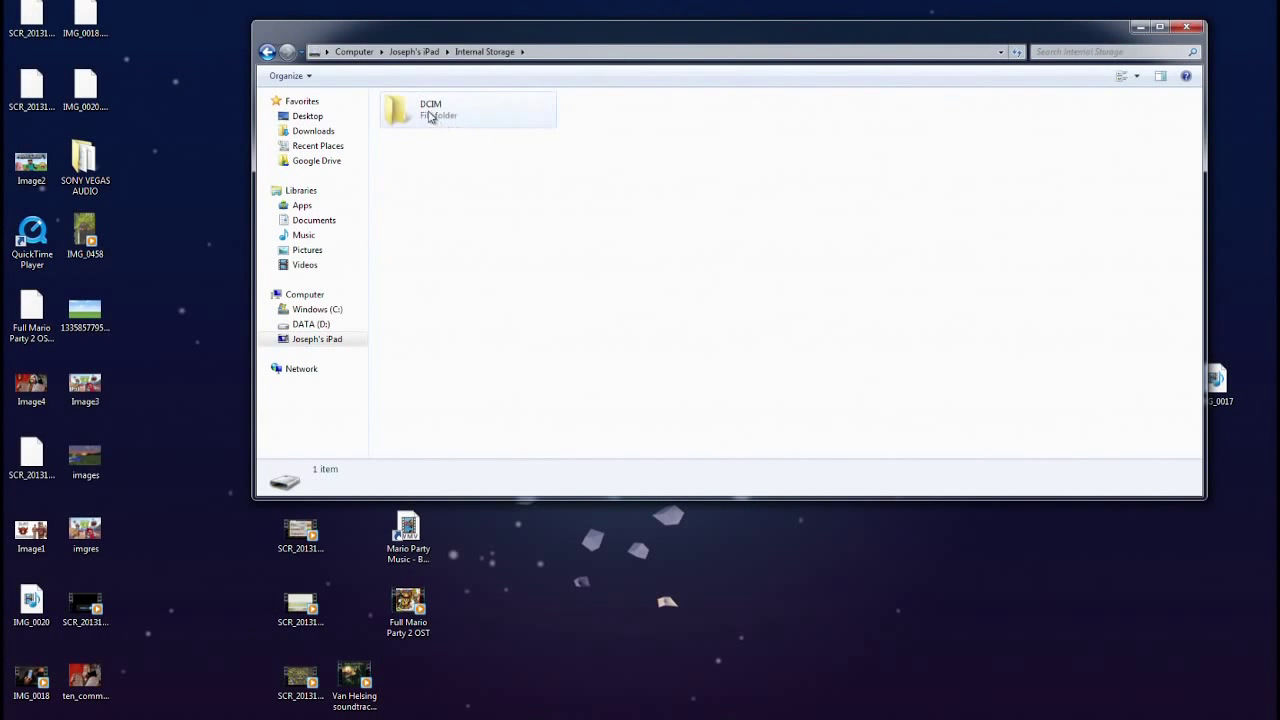
# Step: Copy IMG_0020 from DCIM to the desktop and open its Opens-with chooser from Properties
pyautogui.doubleClick(430, 109)
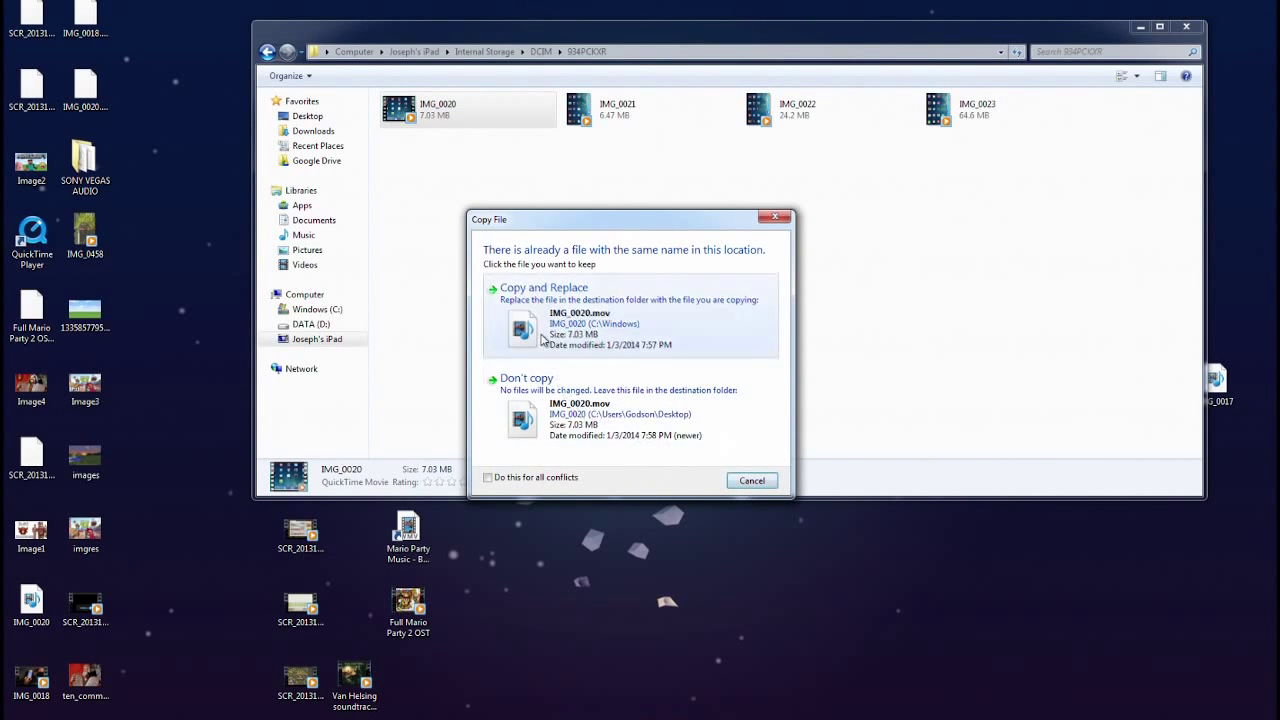
pyautogui.rightClick(785, 605)
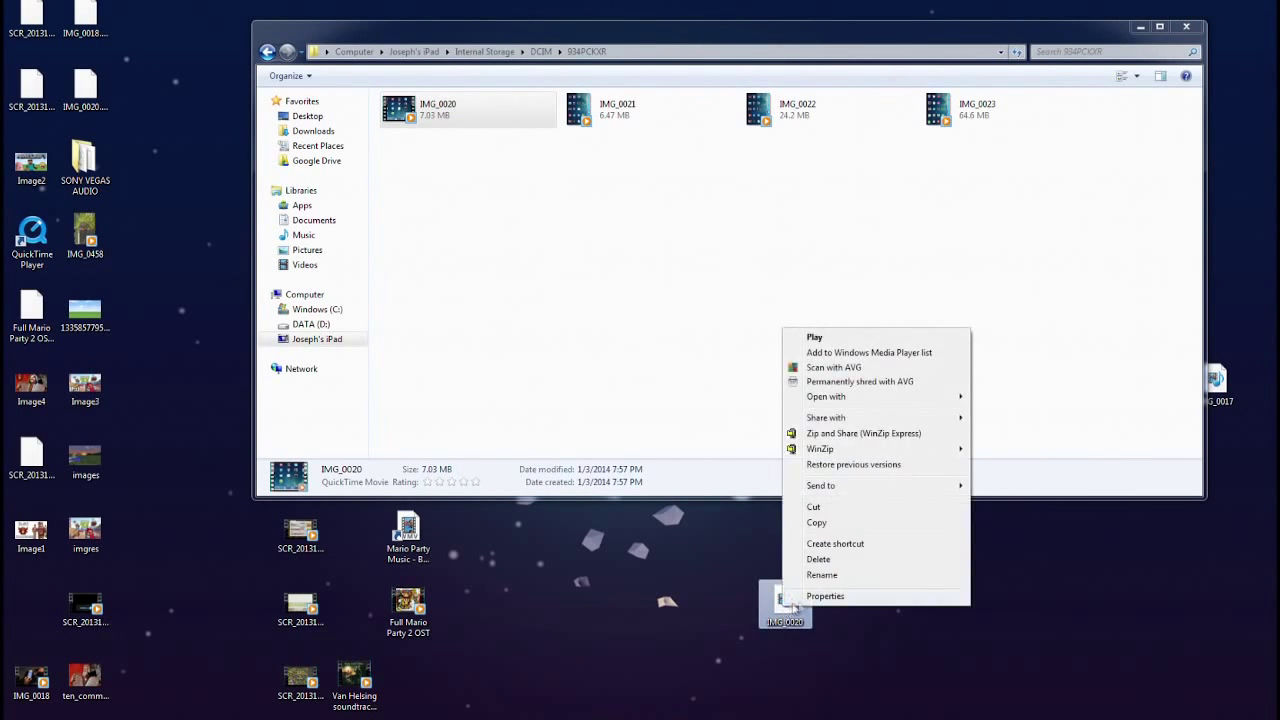
pyautogui.click(825, 596)
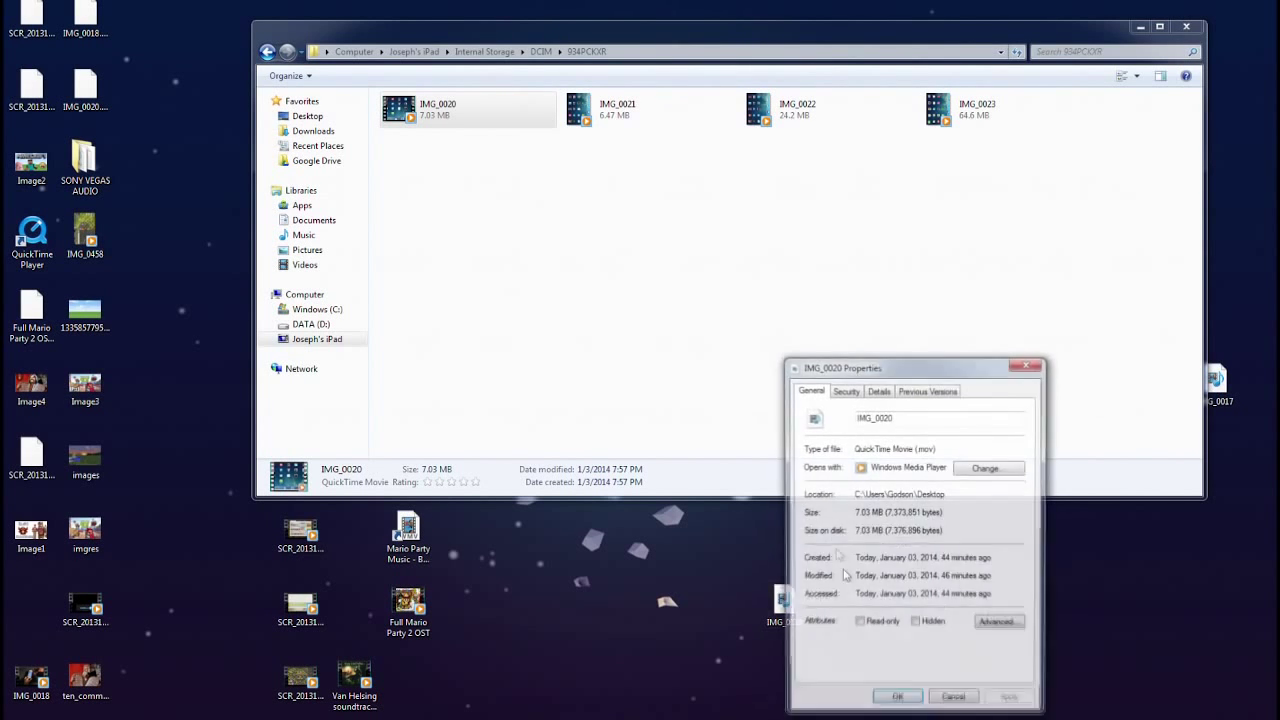
pyautogui.click(986, 468)
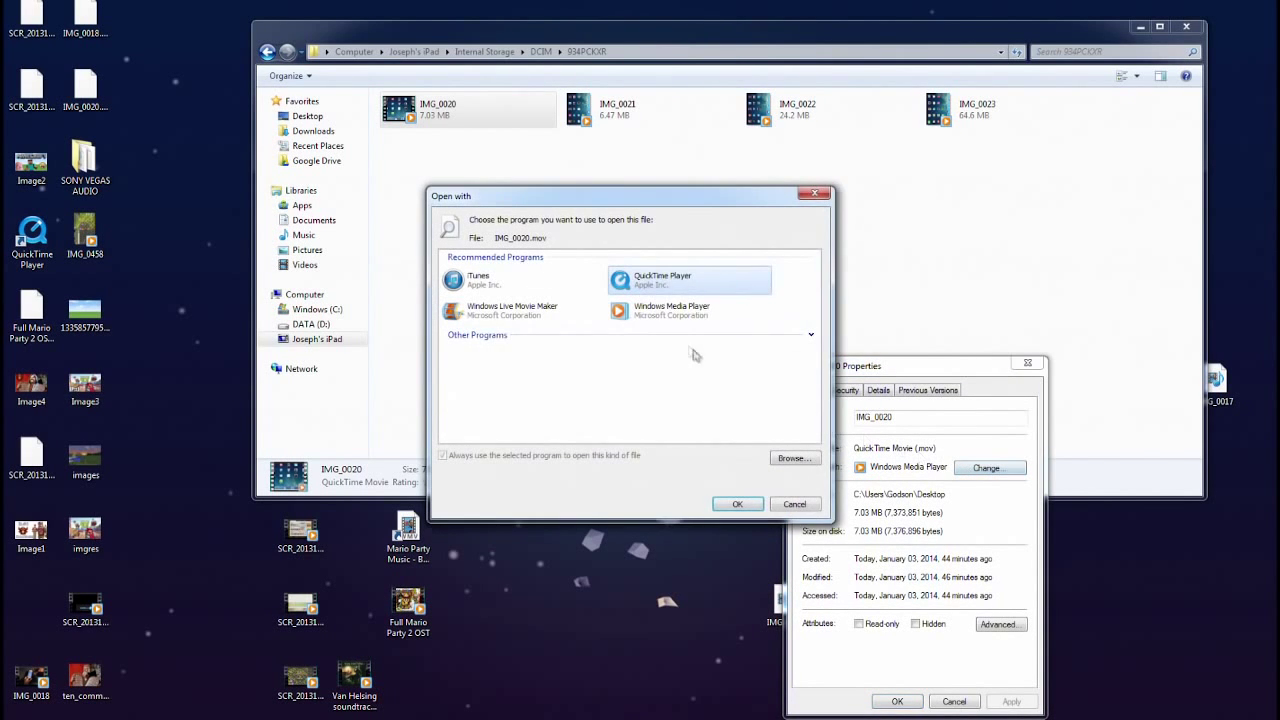